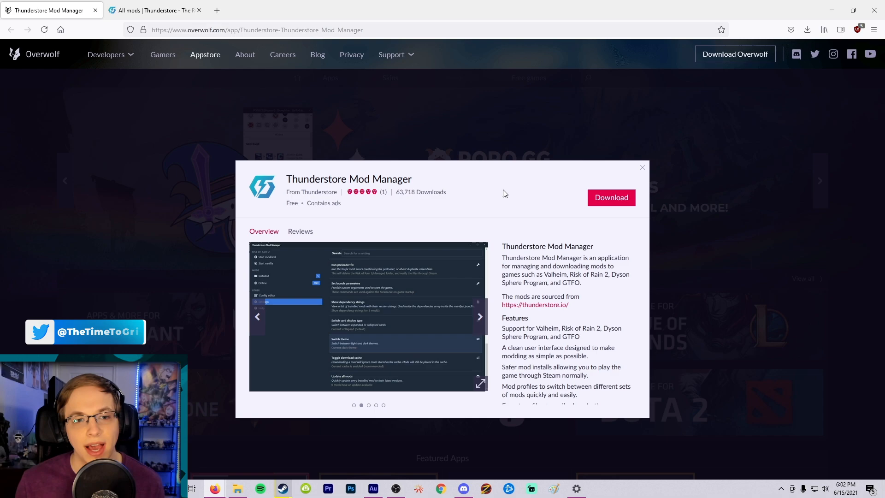
Download the Thunderstore Mod Manager from its Overwolf Appstore page and run the installer.
click(479, 316)
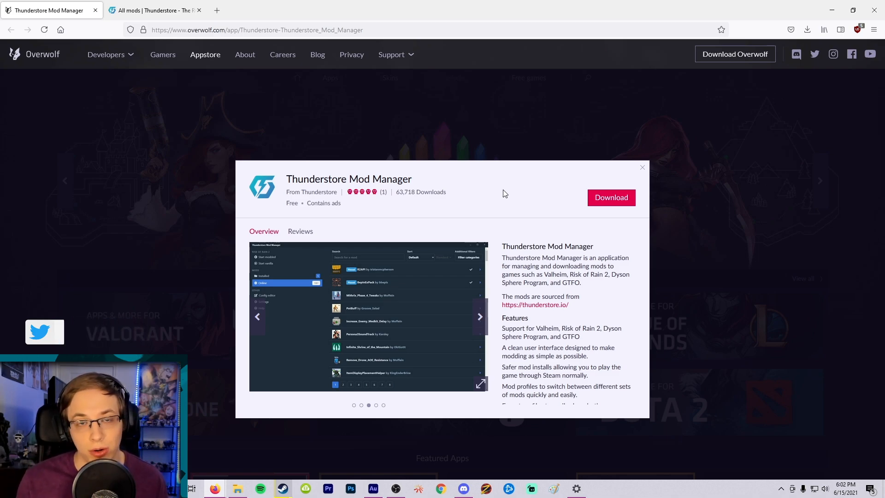
click(479, 316)
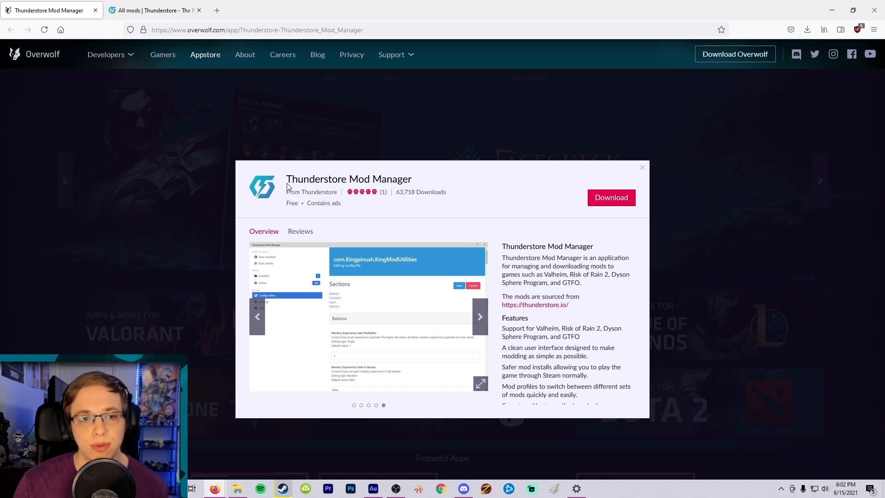
click(610, 198)
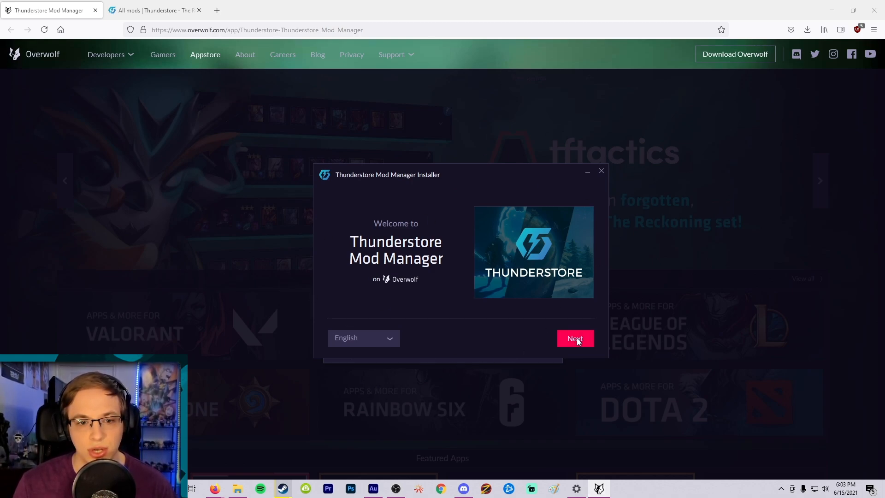
Accept the Overwolf terms, install the mod manager and launch it to the game list.
click(574, 338)
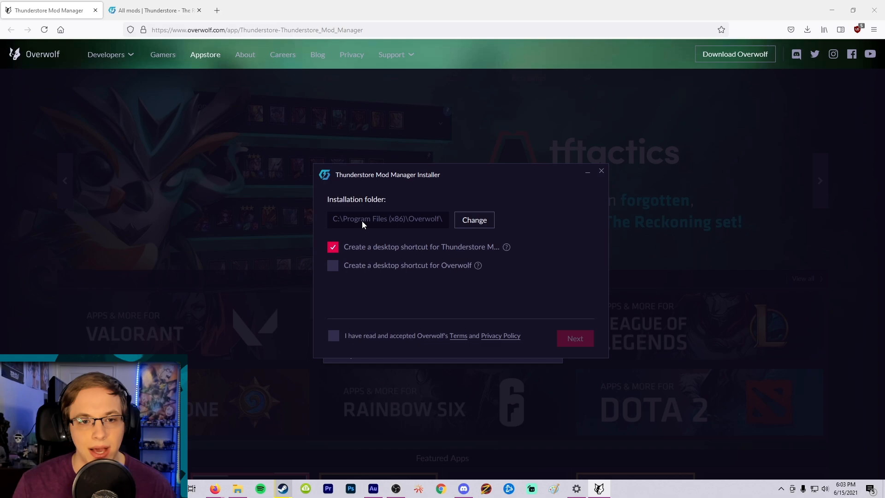
mouse_move(365, 239)
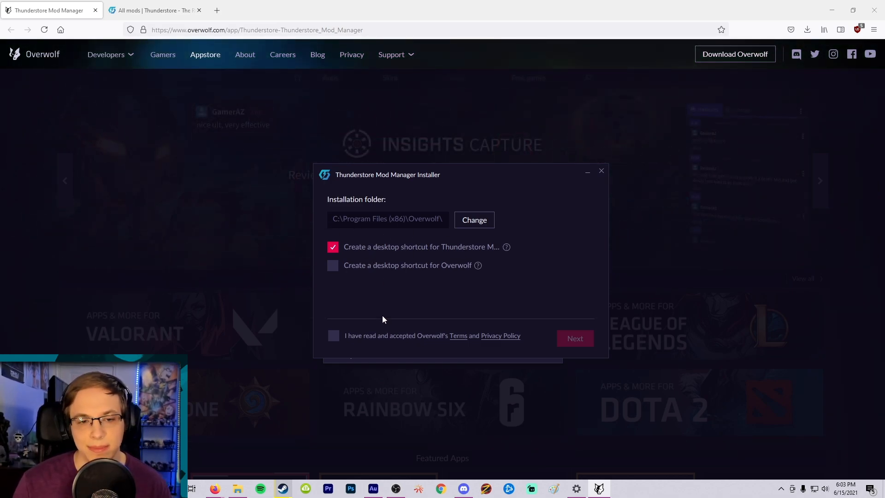
click(333, 336)
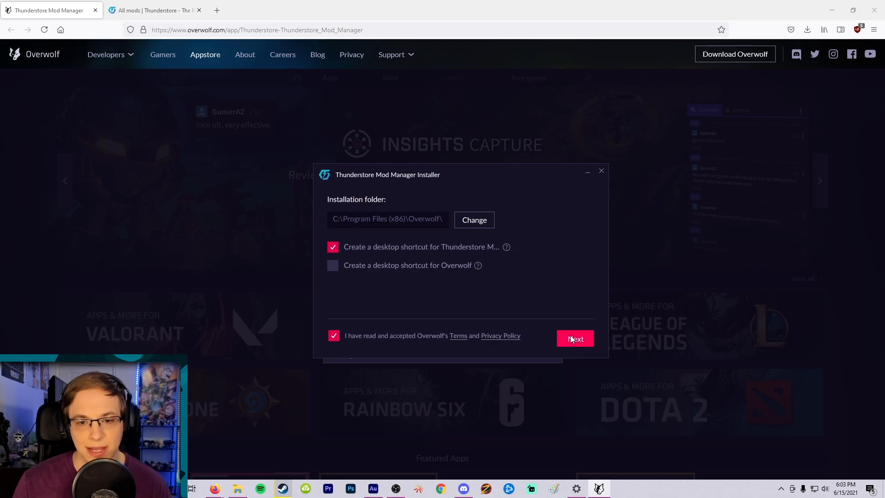
click(575, 338)
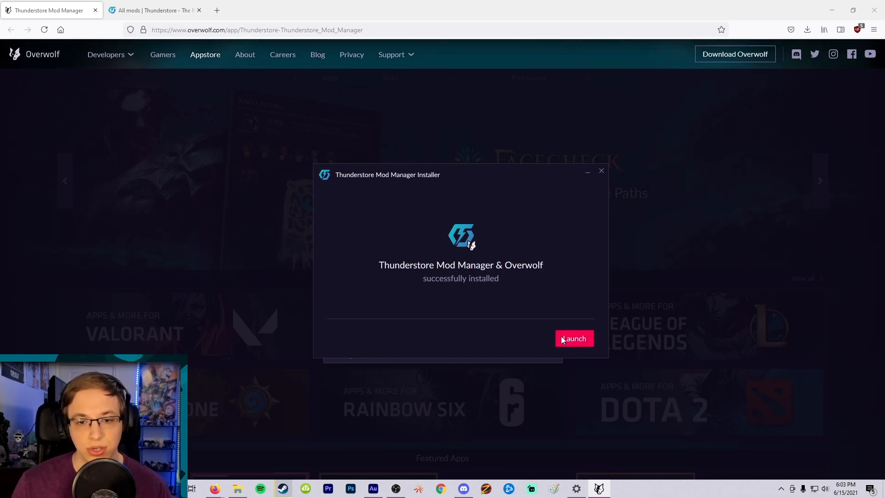
click(574, 339)
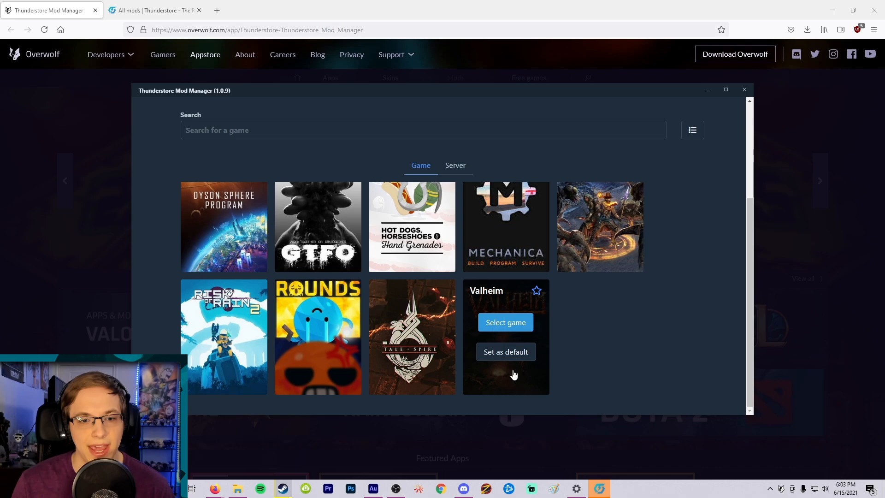
mouse_move(223, 335)
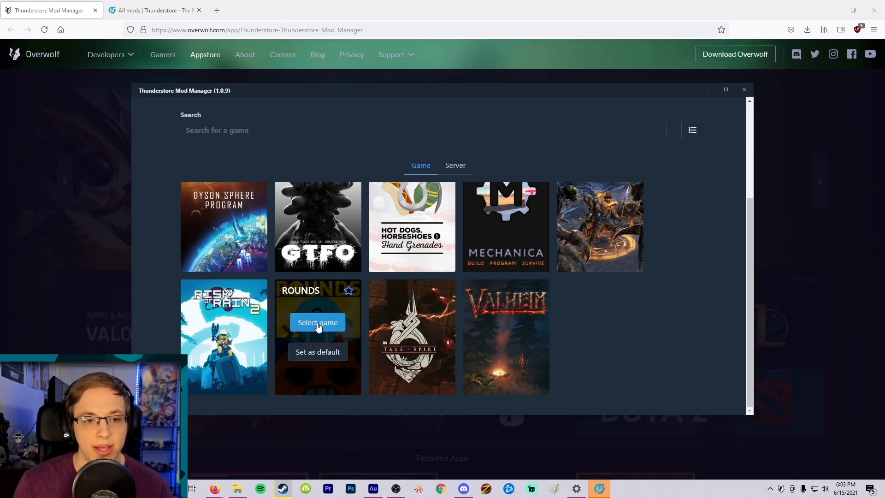
Select ROUNDS as the game and delete the old awsd profile.
click(317, 323)
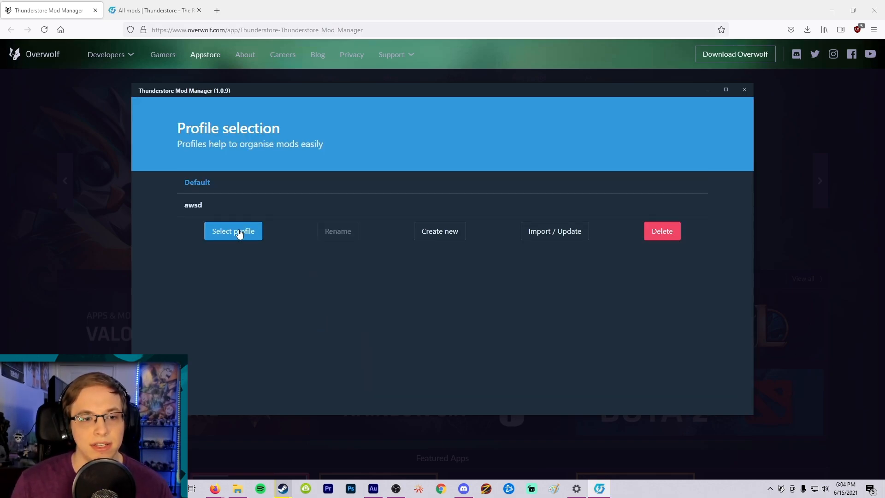
mouse_move(378, 220)
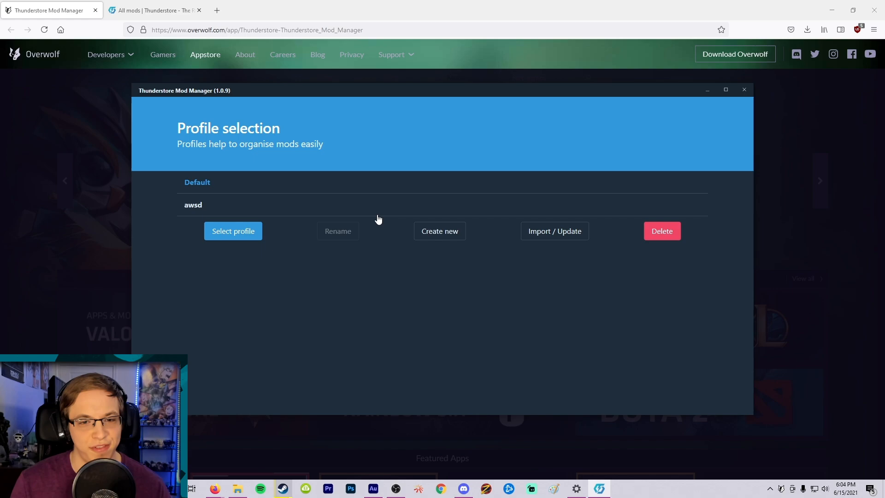
click(661, 231)
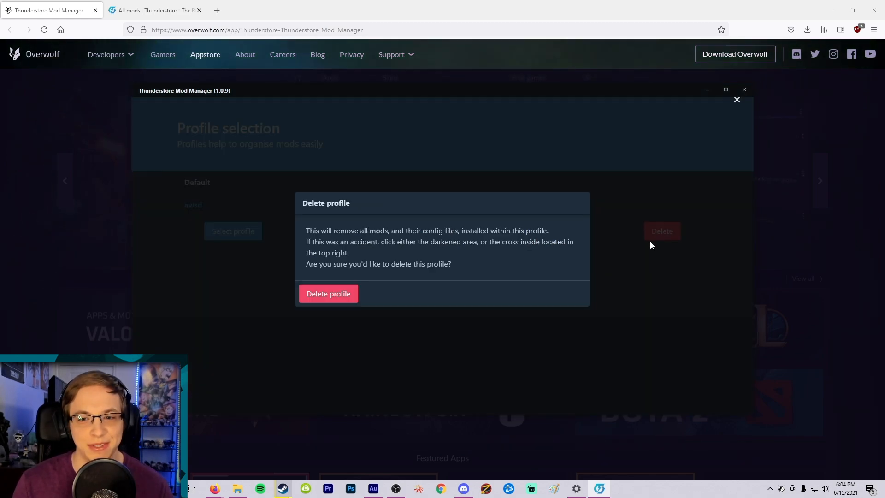
click(737, 100)
text(R)
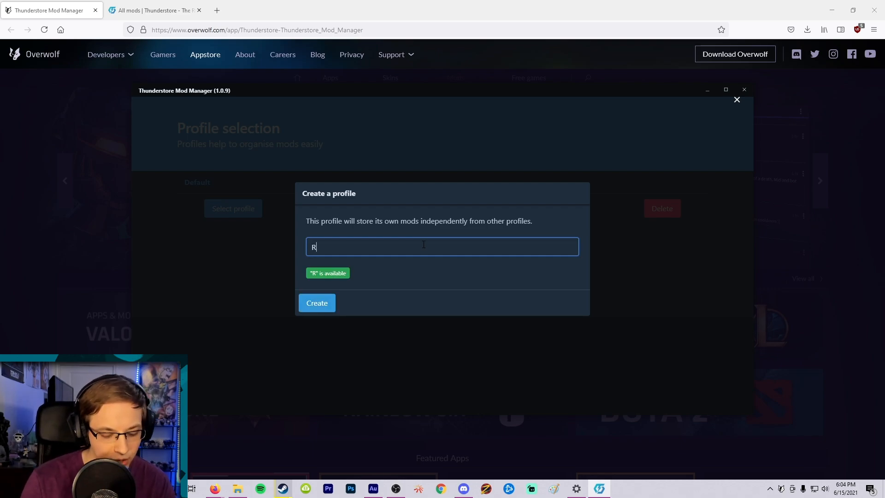
Create a new profile named 'Rounds Mods' and open it.
text(ounds Modd)
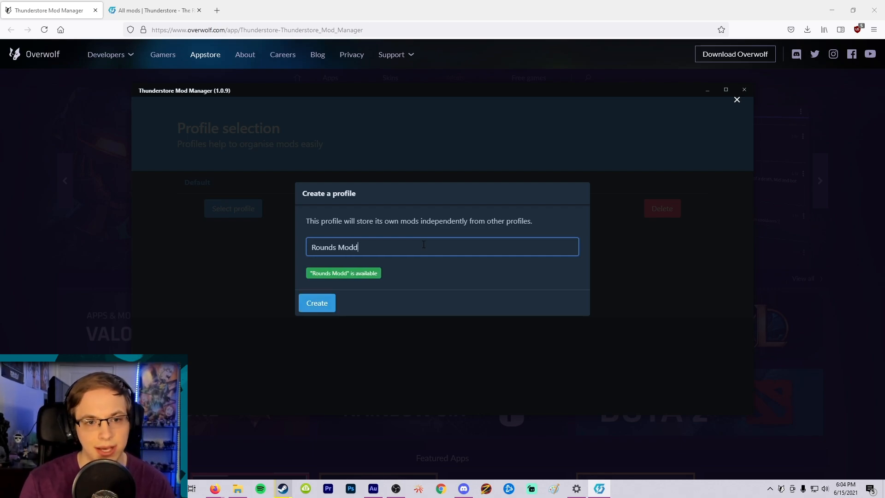
click(316, 303)
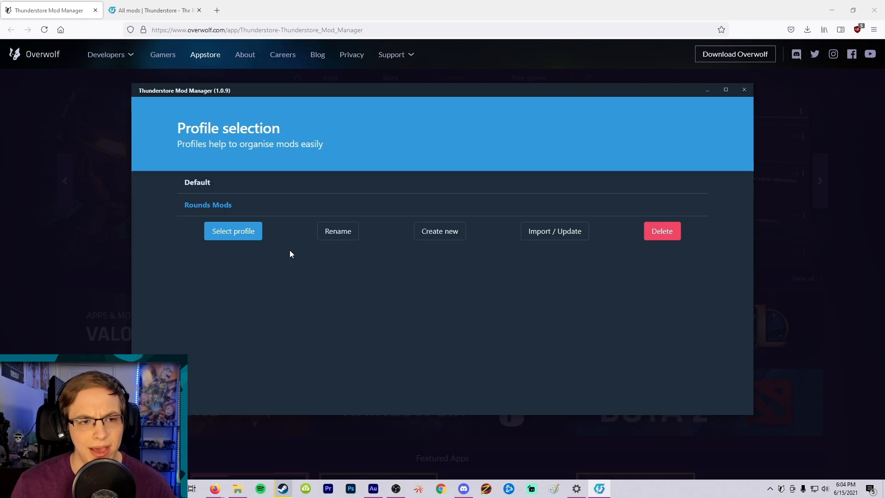
click(233, 230)
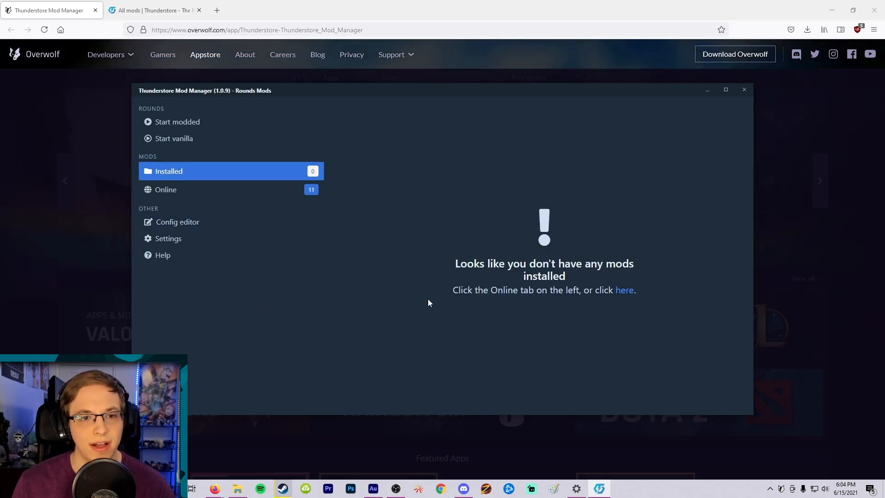
Download the PCE mod with its dependencies and check the installed list.
click(166, 189)
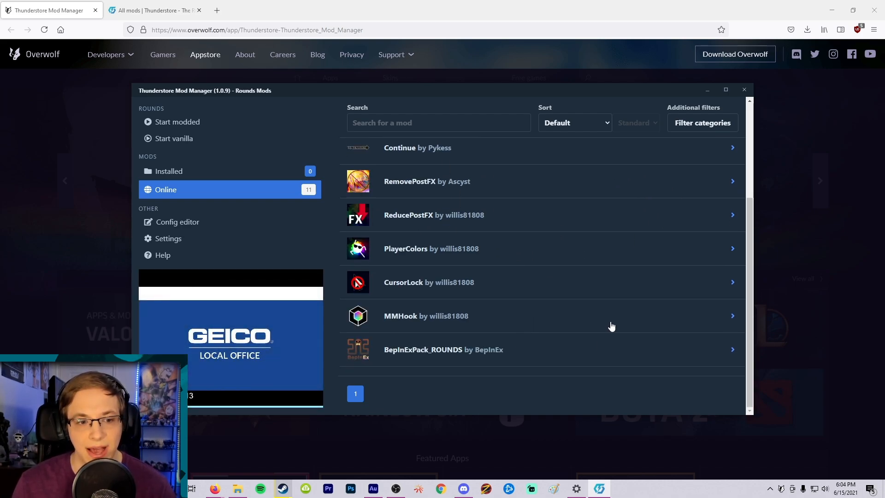
click(408, 154)
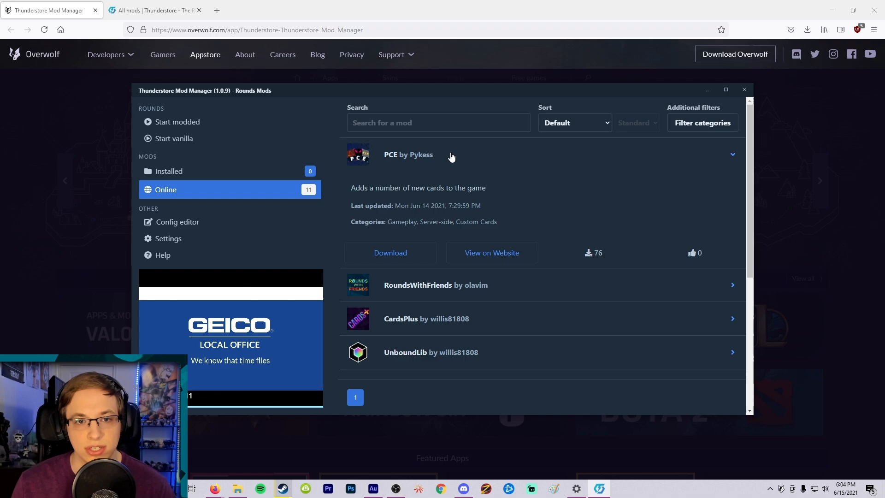
click(390, 253)
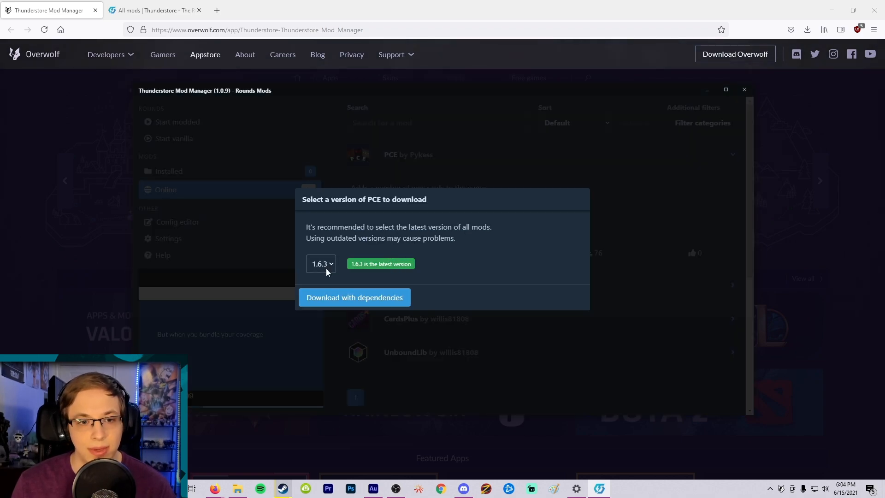
click(354, 297)
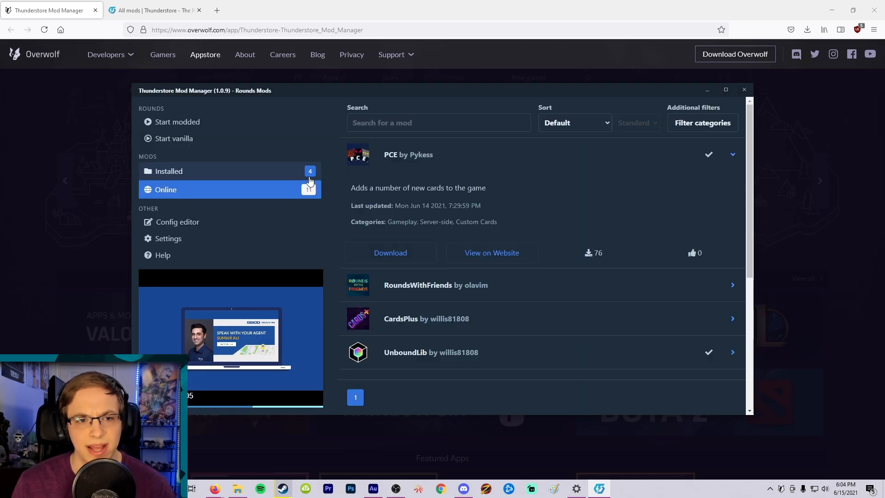
click(168, 171)
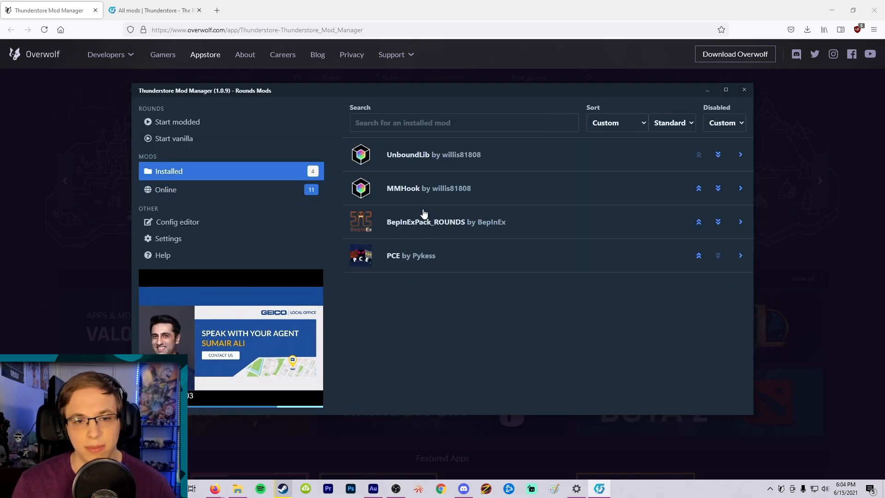
Download RoundsWithFriends with dependencies, then RemovePostFX and CursorLock to complete all 11 mods.
click(165, 189)
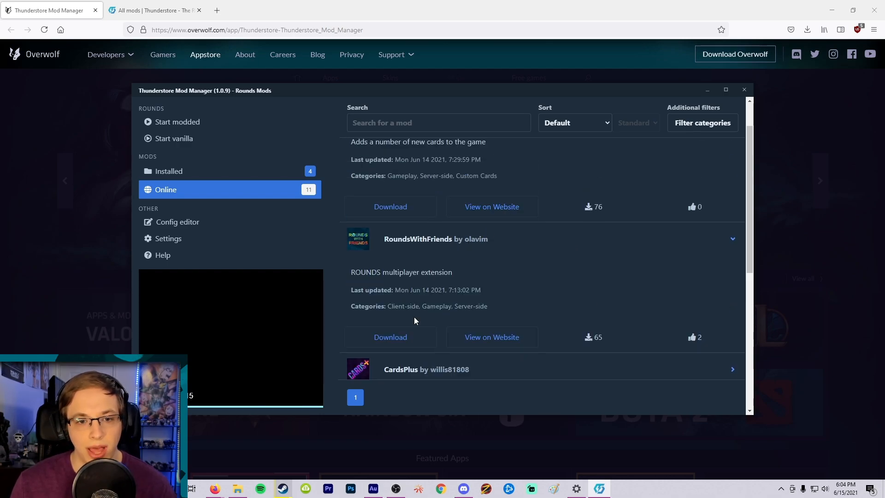
click(390, 337)
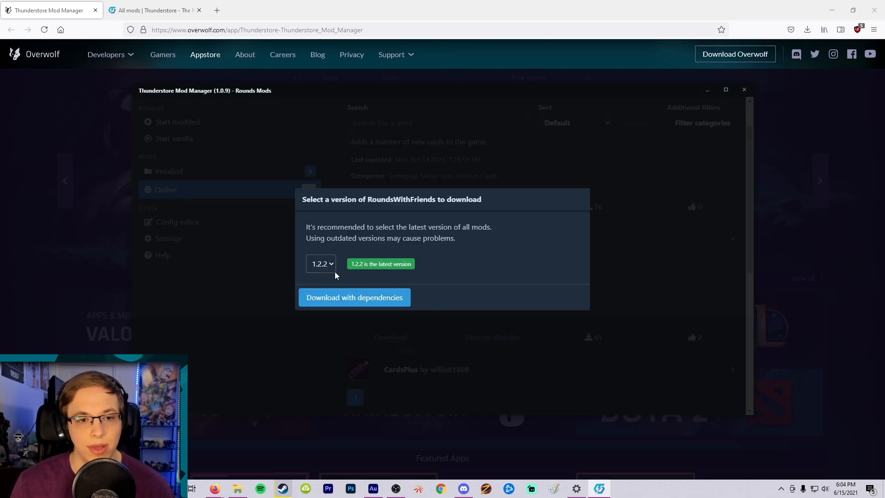
click(353, 298)
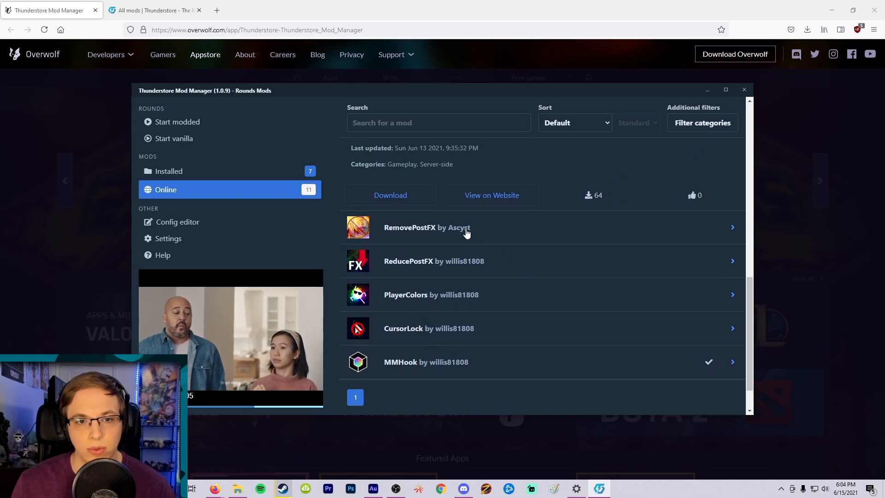
click(389, 195)
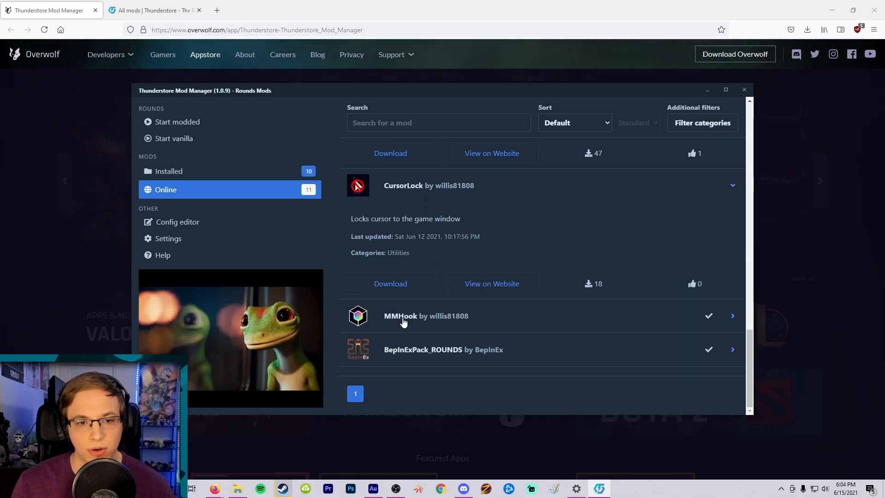
click(390, 153)
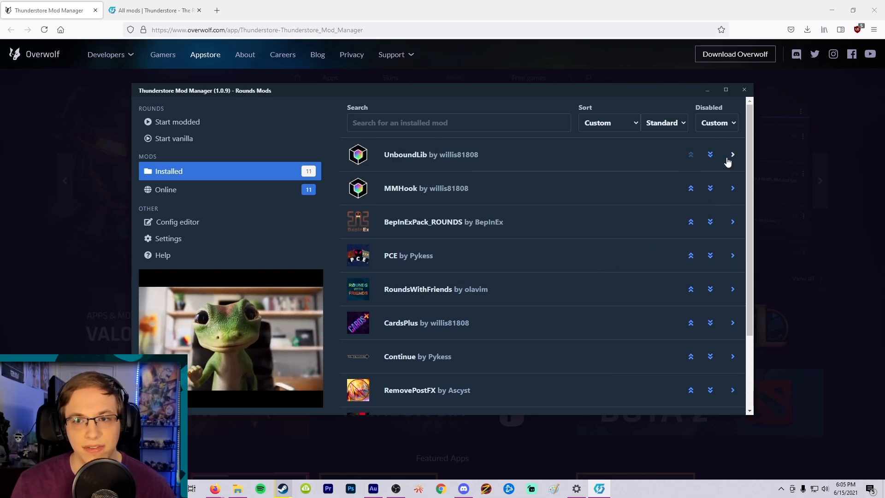
click(731, 154)
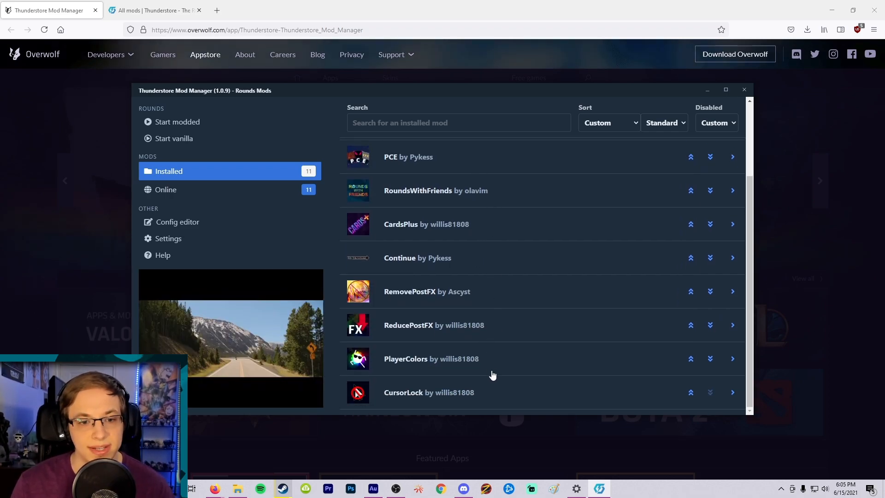
scroll(up, 3)
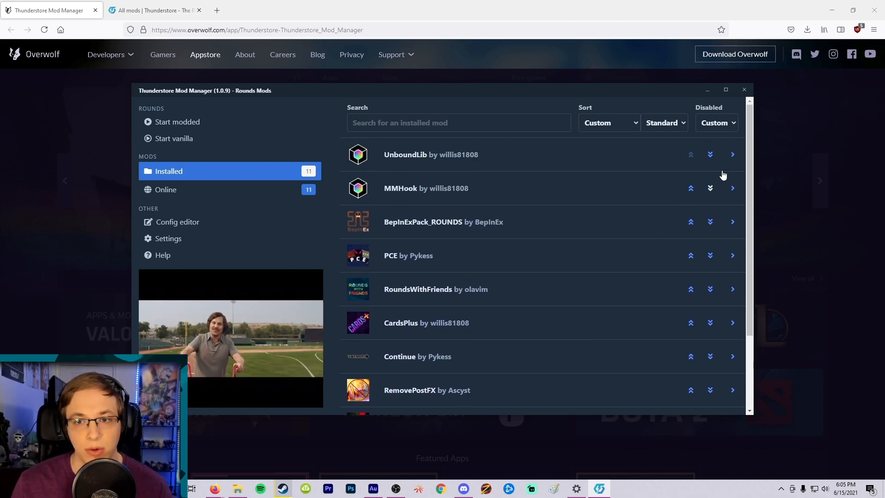
click(732, 153)
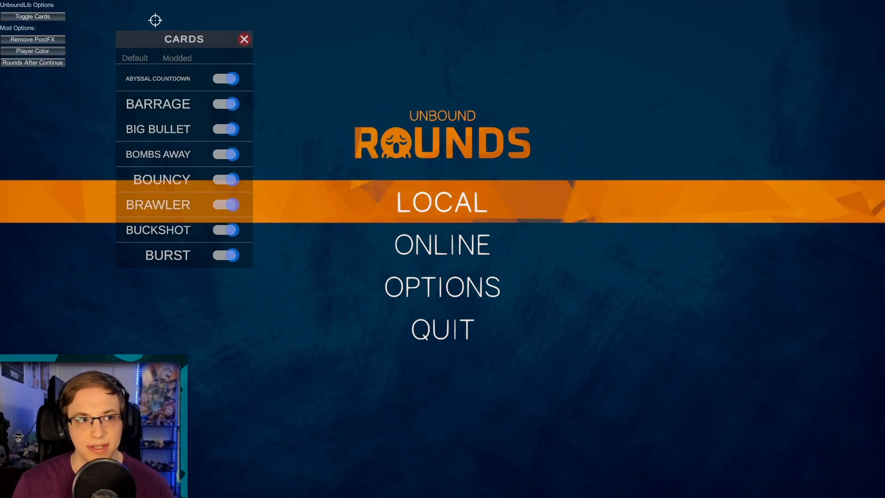
Scroll through the Unbound Cards panel in modded ROUNDS, then close it.
scroll(down, 3)
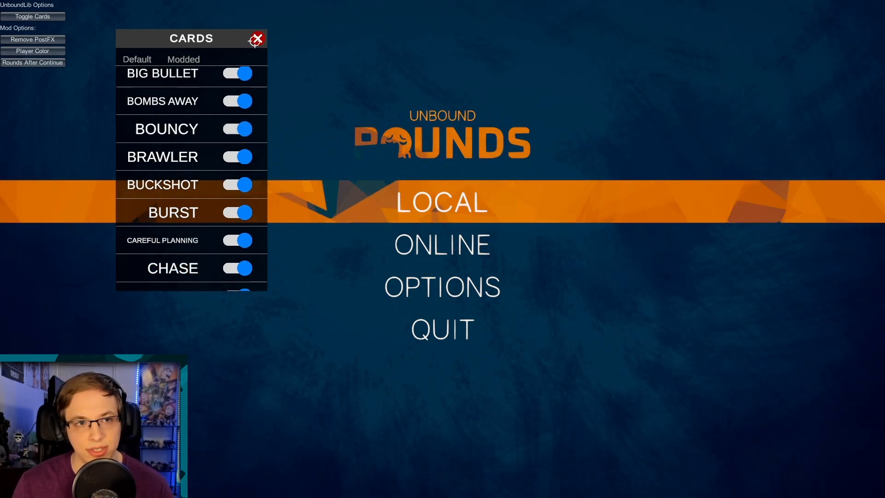
click(257, 39)
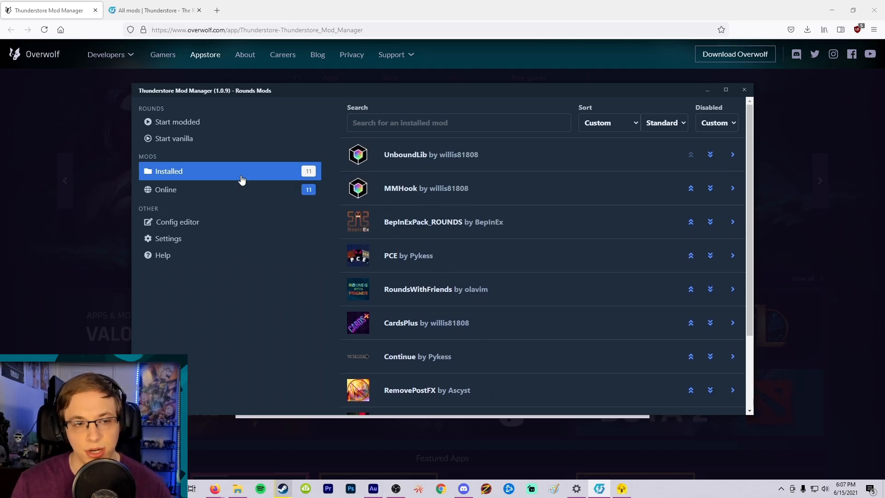
Browse the online ROUNDS mods list and open the Thunderstore All mods page in the browser.
click(166, 189)
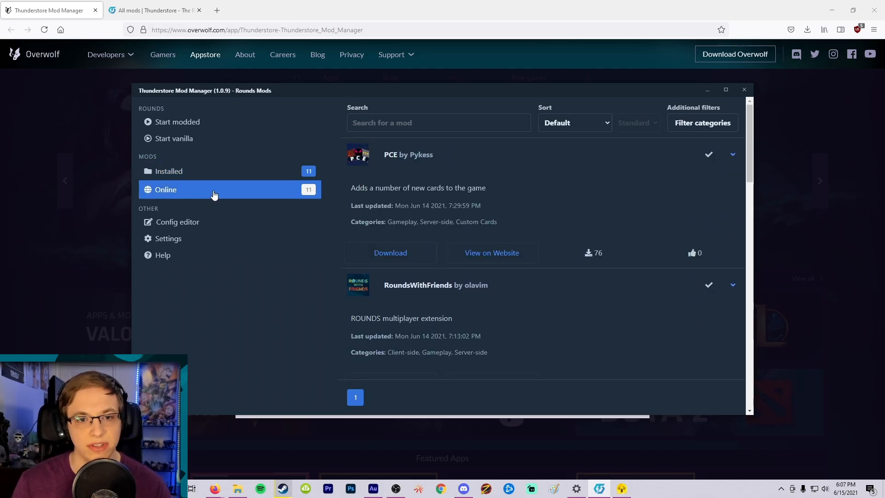
scroll(down, 3)
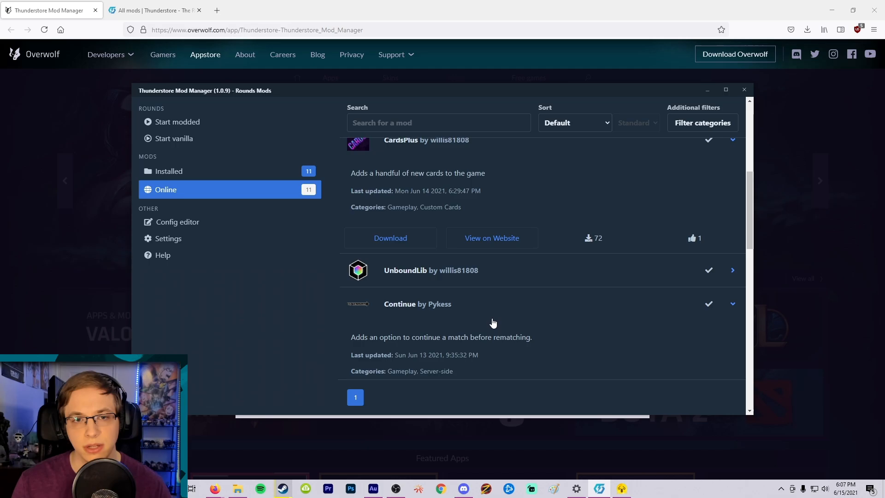
scroll(down, 3)
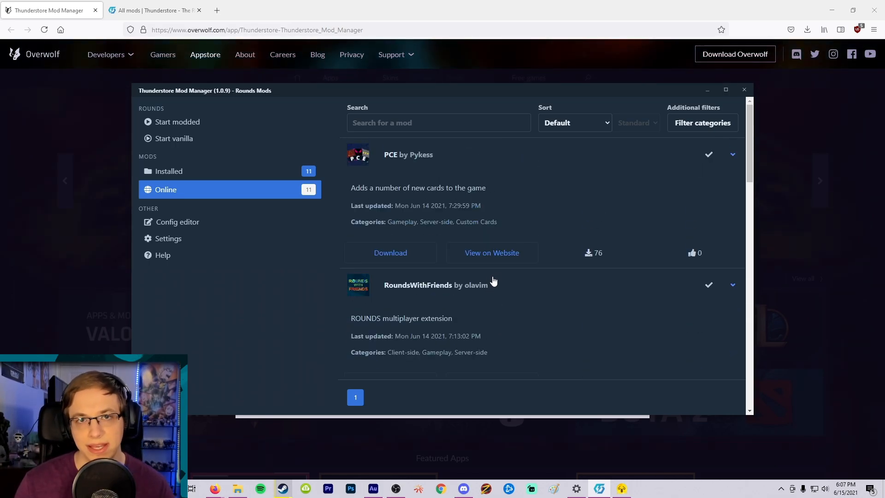
click(154, 10)
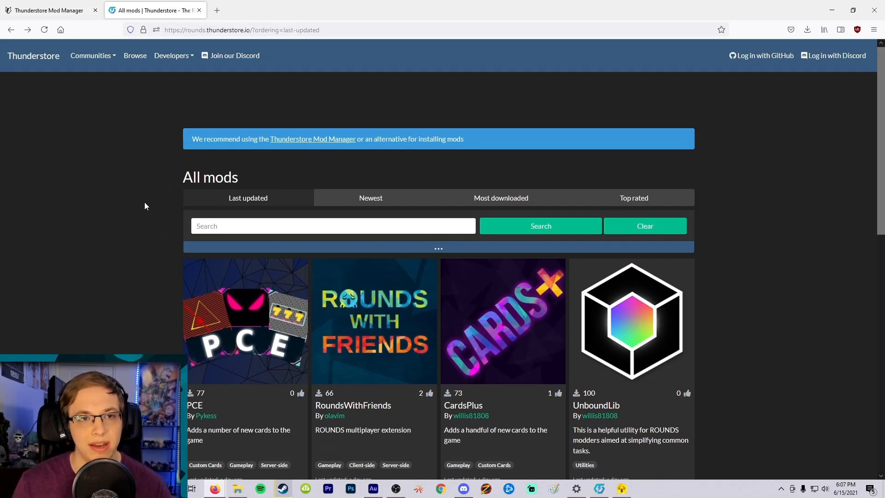
scroll(down, 3)
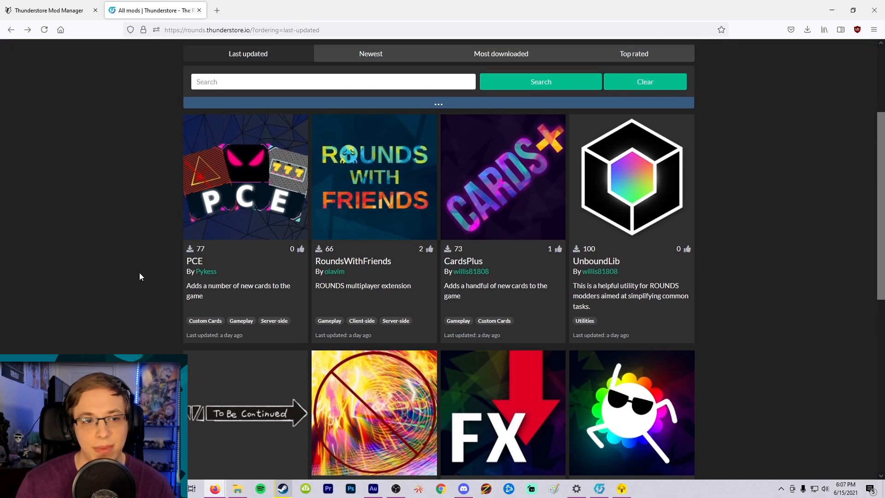
click(245, 177)
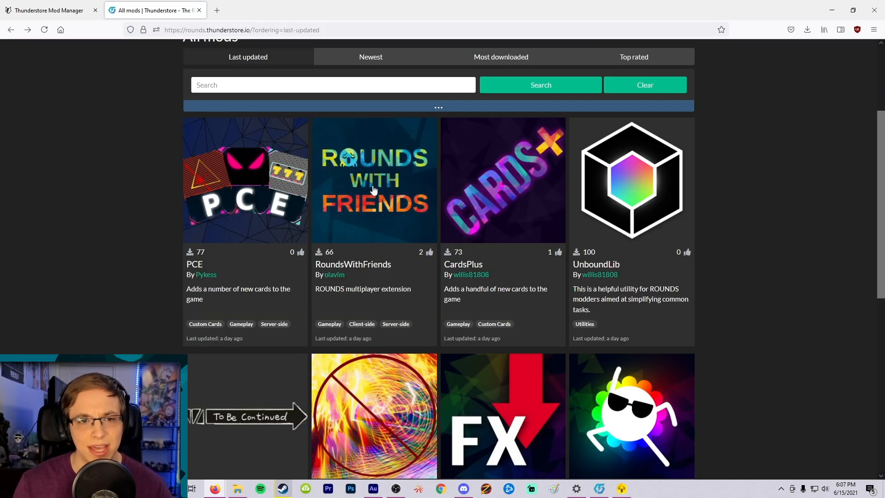
click(374, 180)
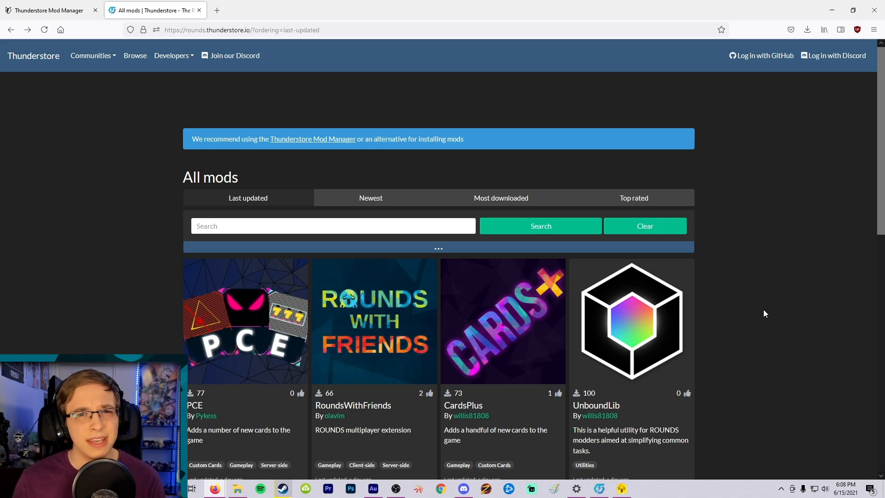
scroll(down, 3)
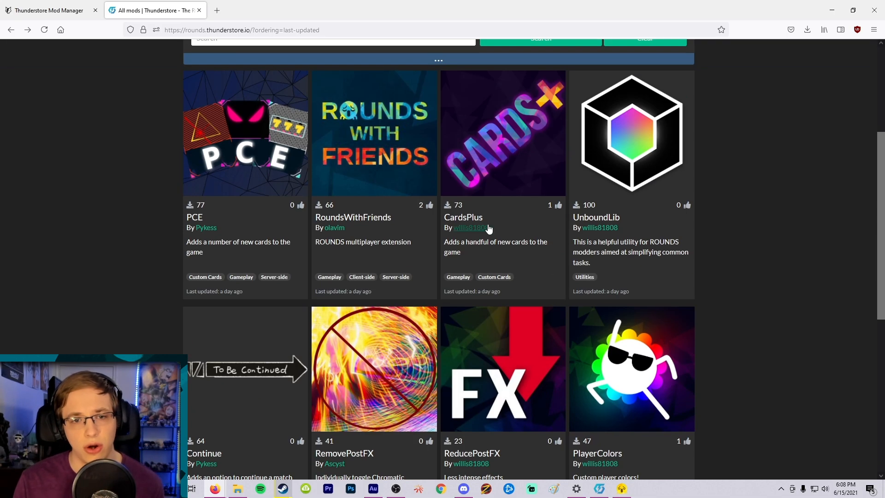
scroll(up, 3)
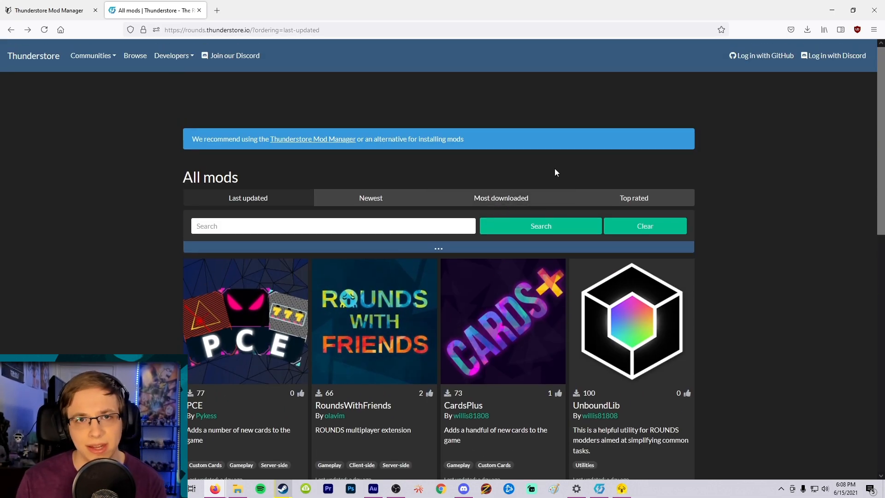
scroll(down, 3)
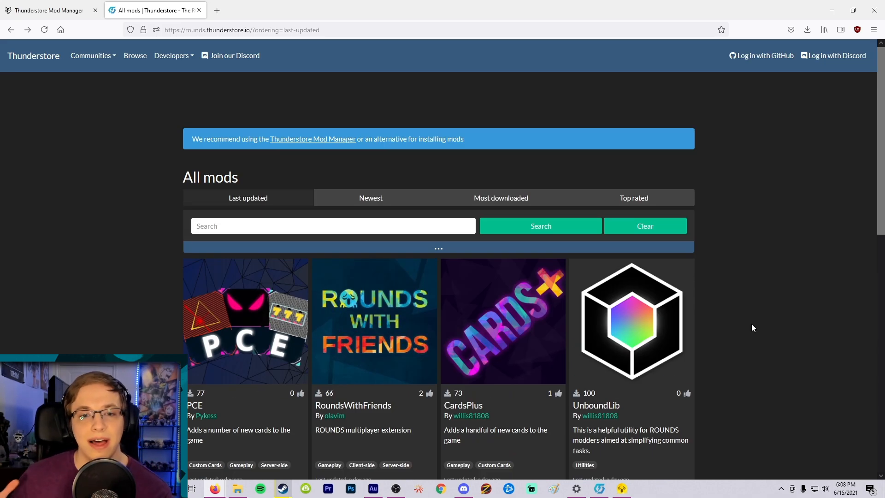
scroll(down, 3)
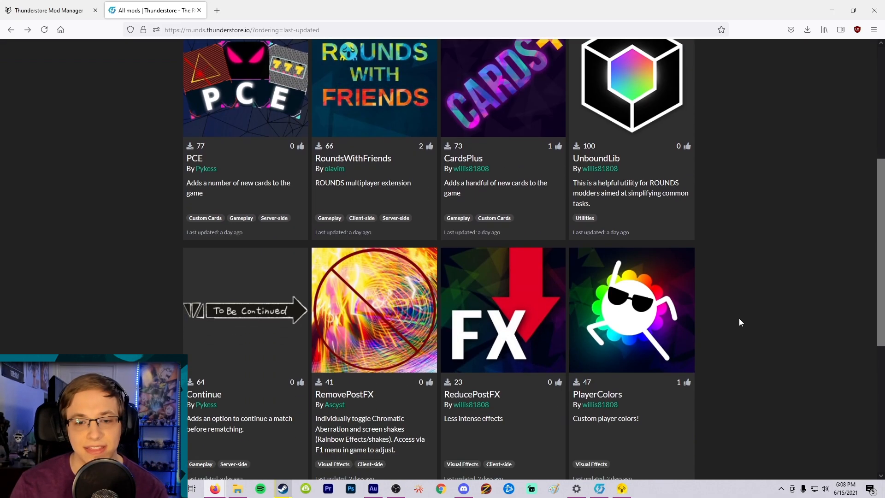